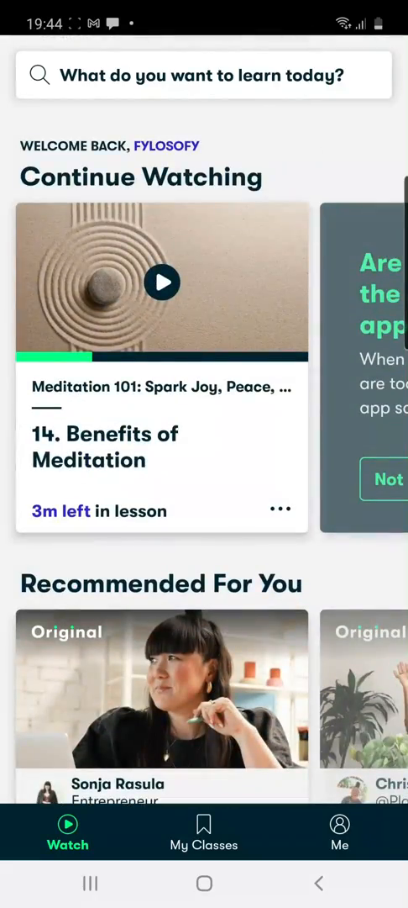
- Open the Meditation 101 class from Continue Watching and browse its lessons list
left_click(161, 282)
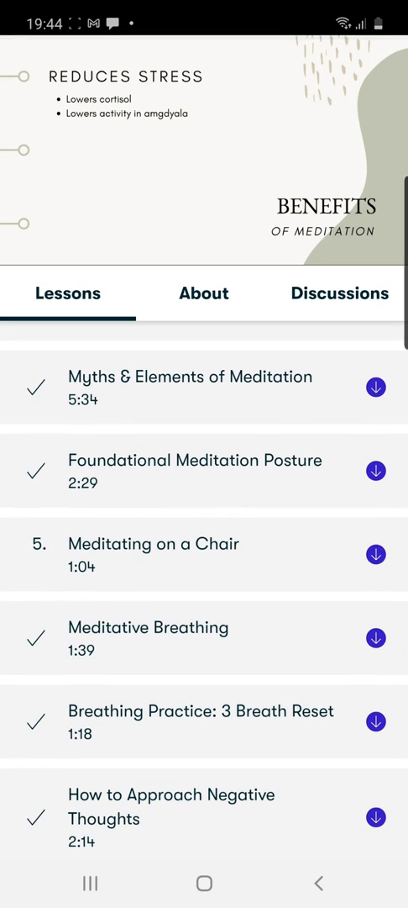
scroll("down", 3)
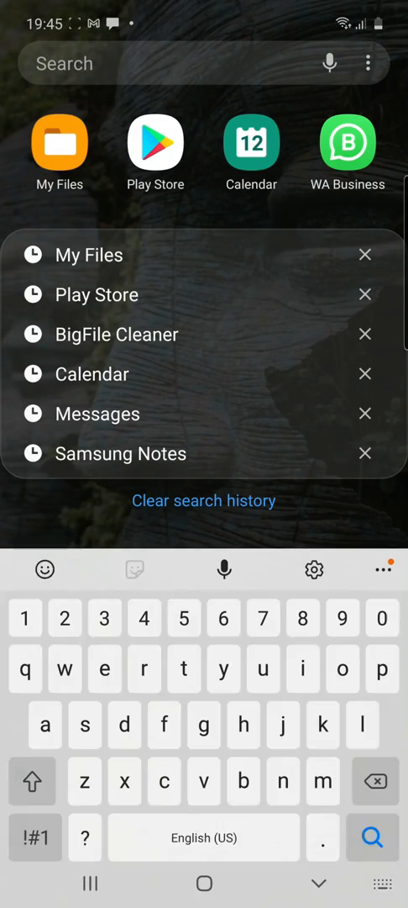
- Search the launcher for "file" and launch My Files from the results
type("file")
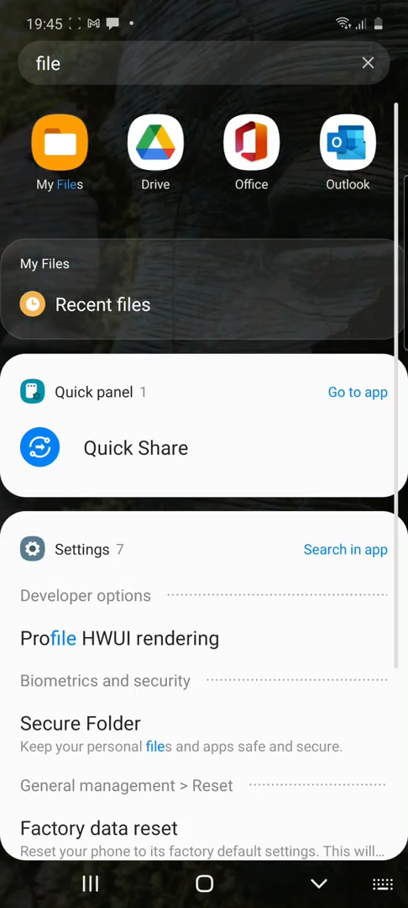
left_click(59, 148)
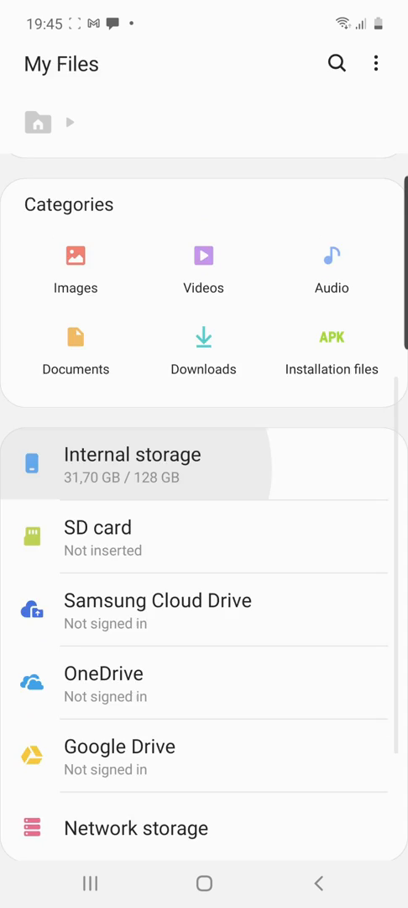
- Navigate into Internal storage > Android > data
left_click(132, 454)
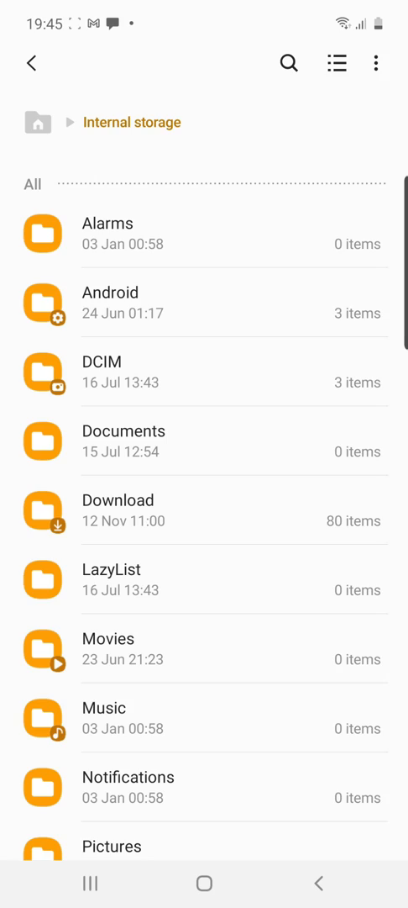
left_click(111, 304)
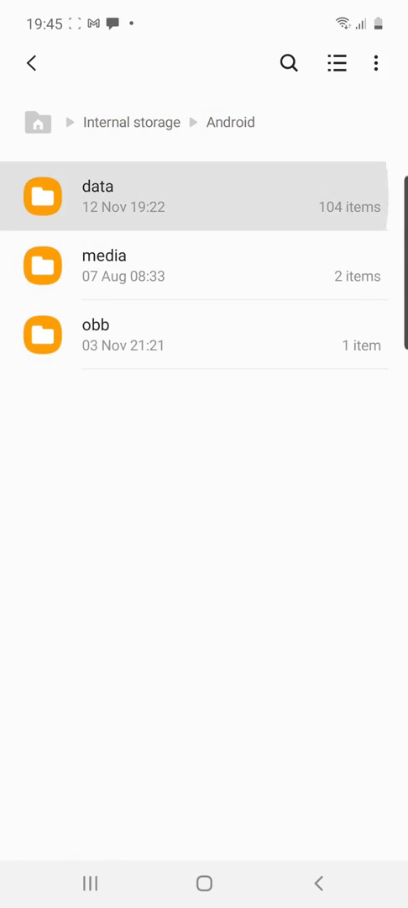
left_click(97, 195)
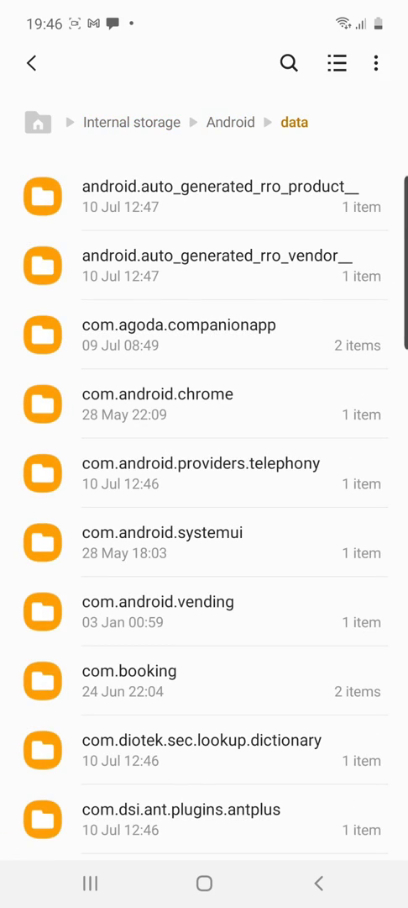
- Scroll the data folder down to the com.skillshare.Skillshare app folder
scroll("down", 3)
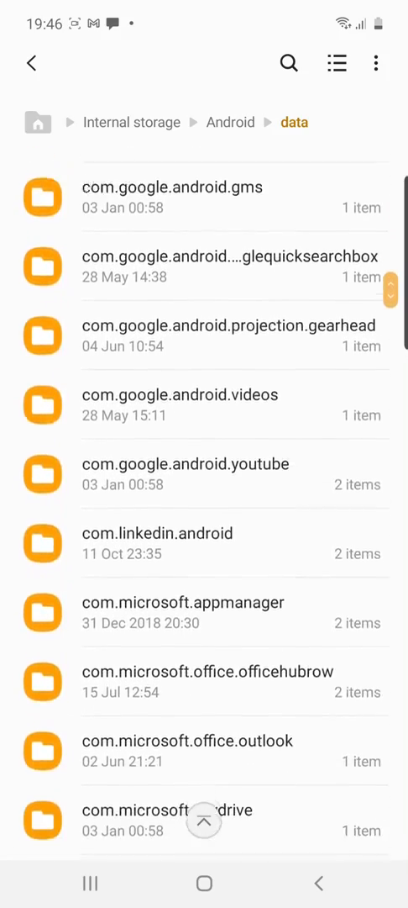
scroll("down", 3)
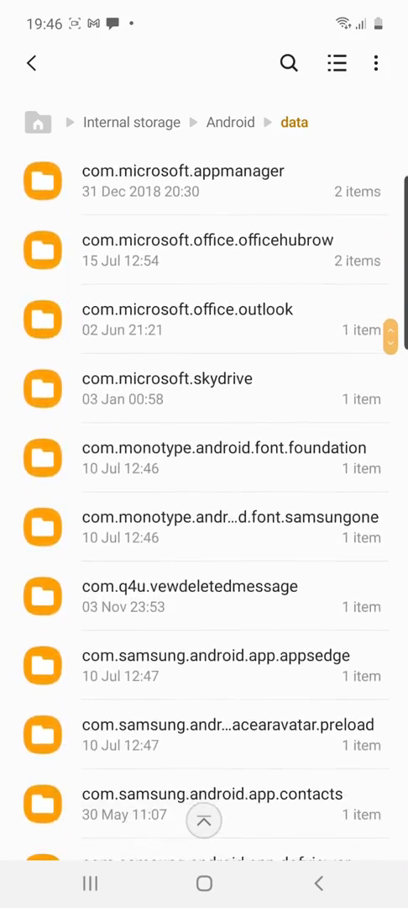
scroll("down", 3)
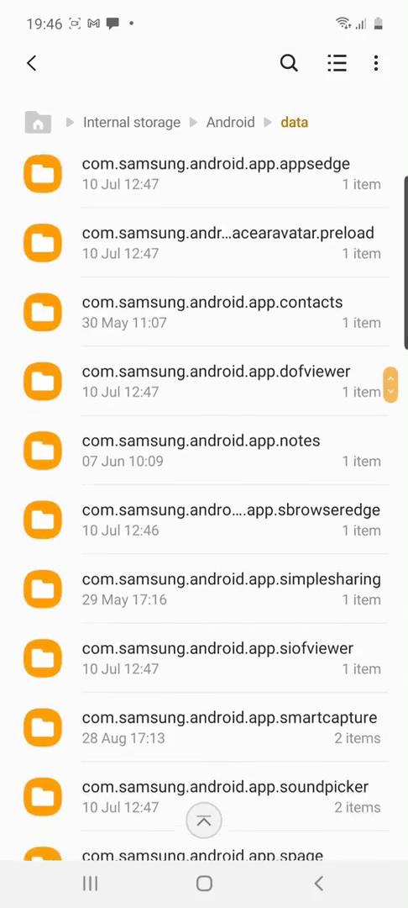
scroll("down", 3)
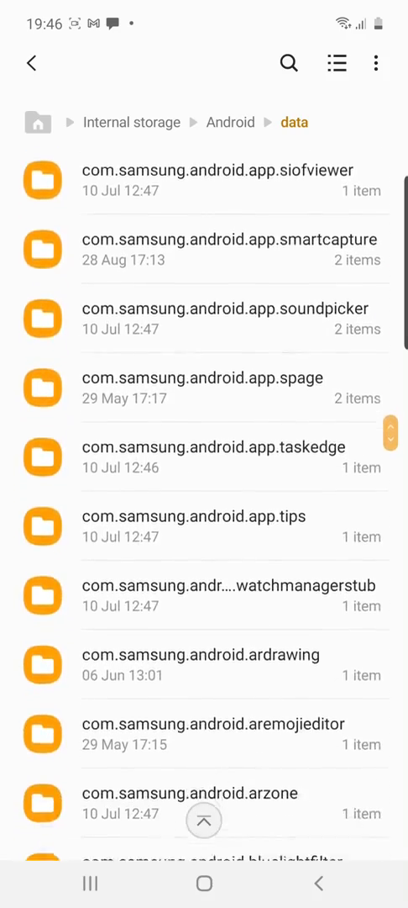
scroll("down", 3)
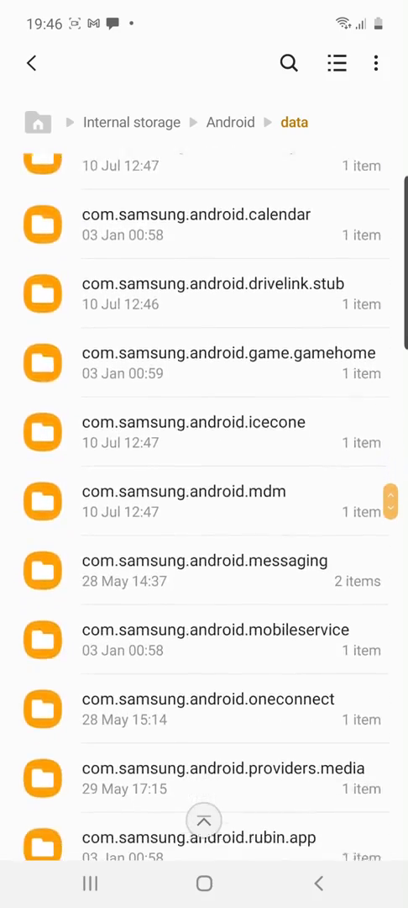
scroll("down", 3)
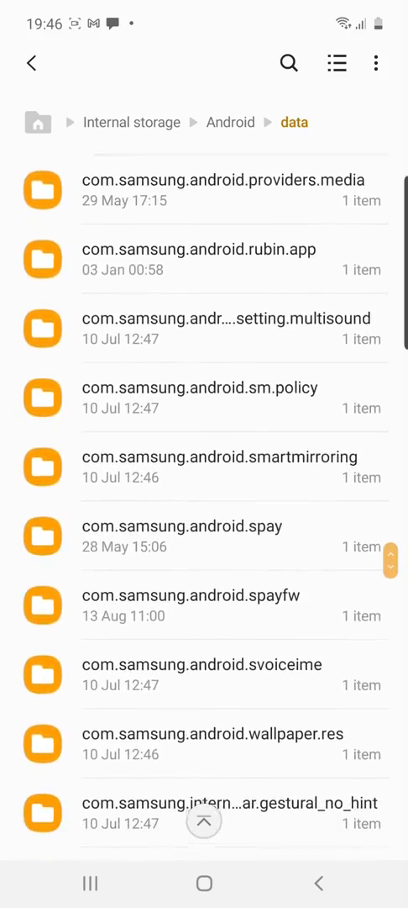
scroll("down", 3)
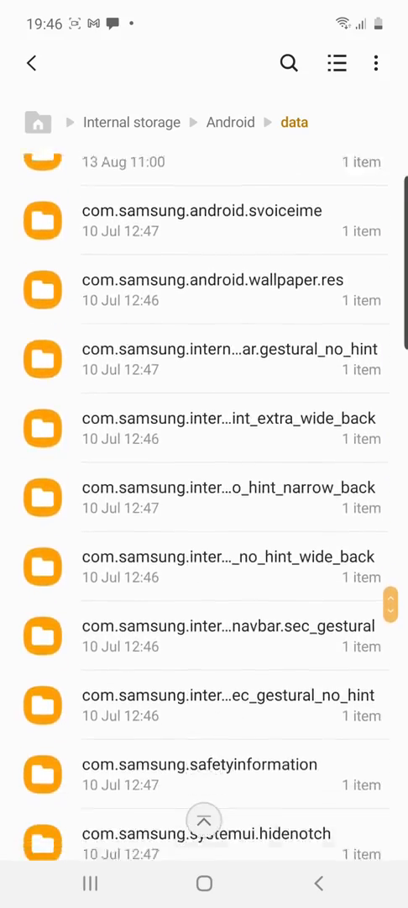
scroll("down", 3)
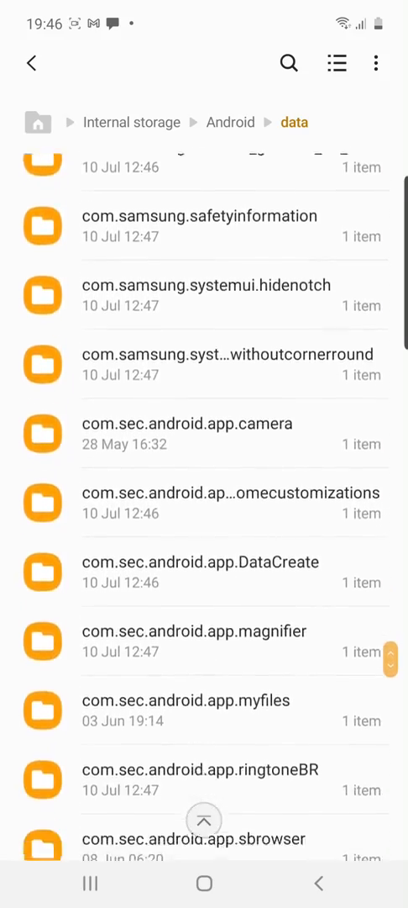
scroll("down", 3)
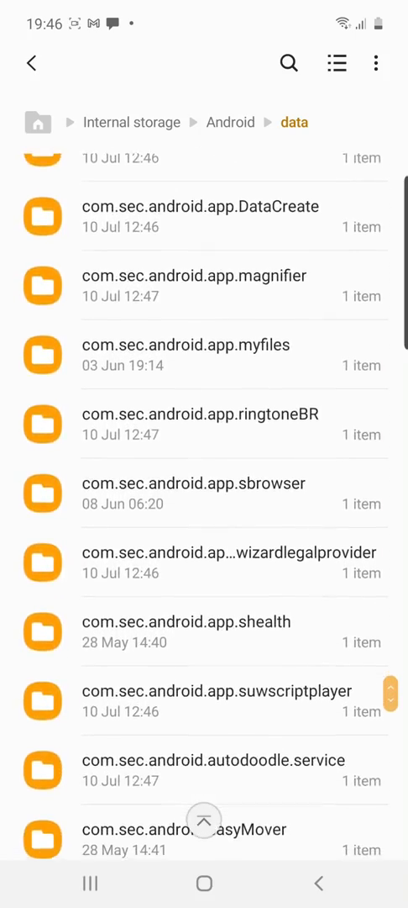
scroll("down", 3)
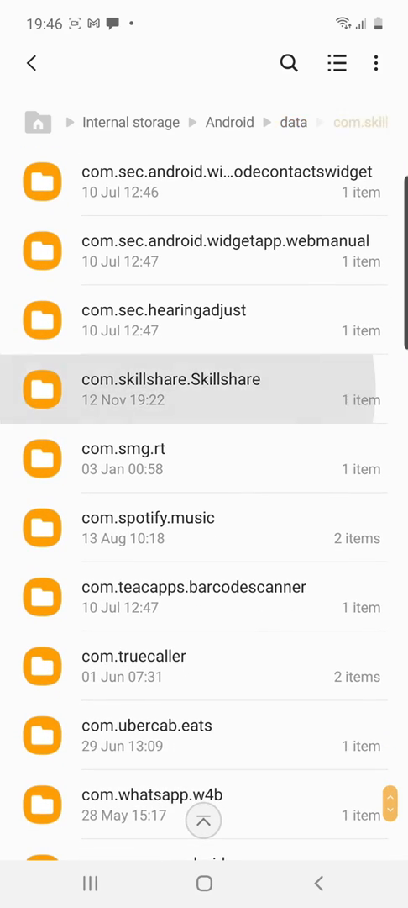
- Go into com.skillshare.Skillshare's files/Movies folder
left_click(169, 390)
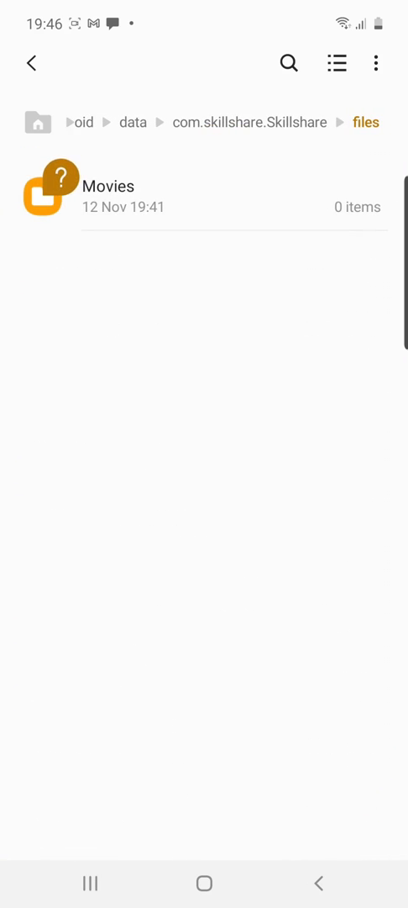
left_click(376, 64)
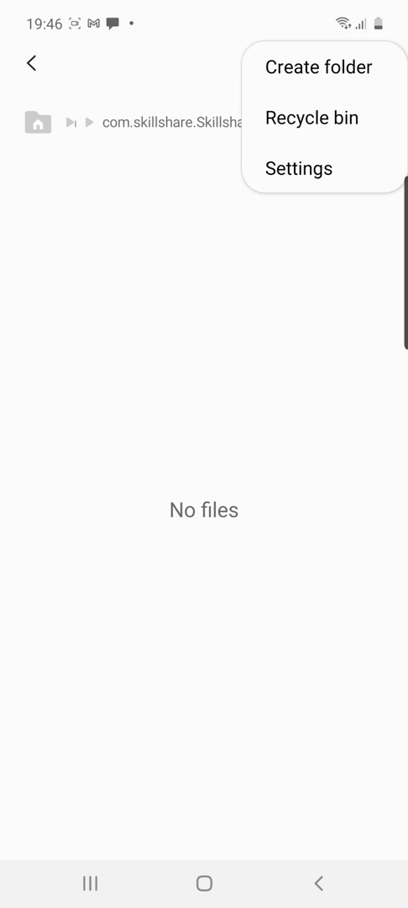
- Enable Show hidden system files in My Files settings so the Movies folder lists its .mp4 videos
left_click(299, 169)
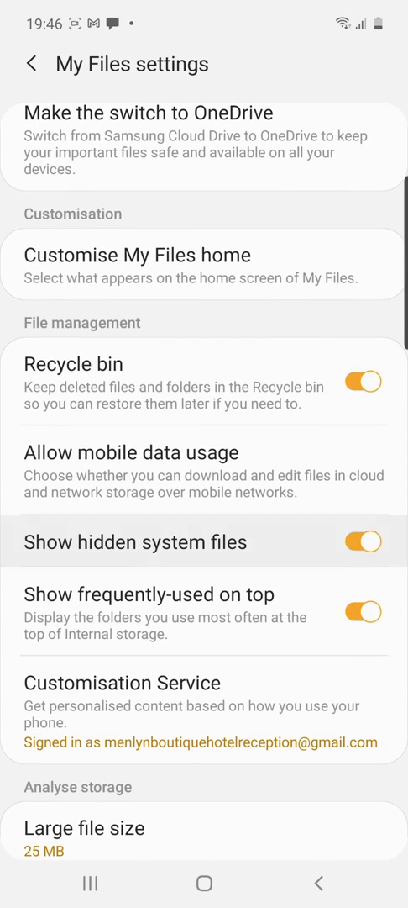
left_click(205, 542)
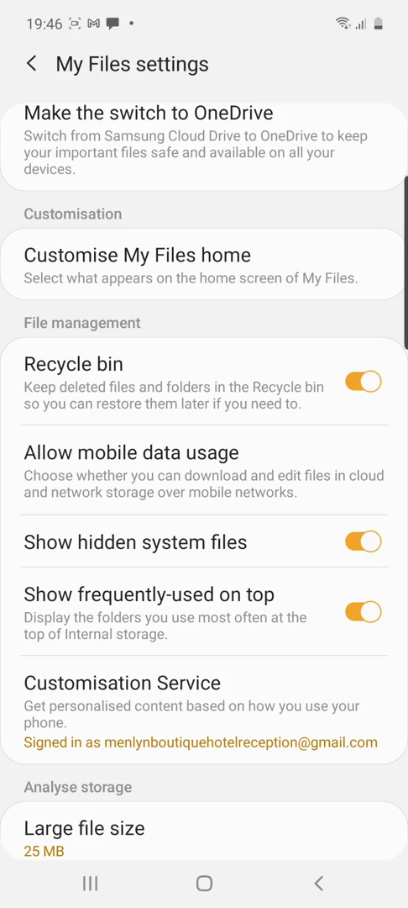
left_click(32, 64)
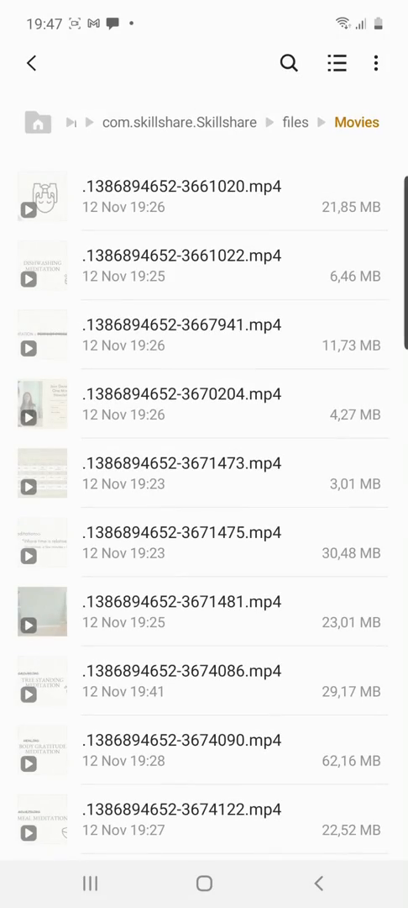
- Select only the 30,48 MB video .1386894652-3671475.mp4 and copy it
scroll("down", 3)
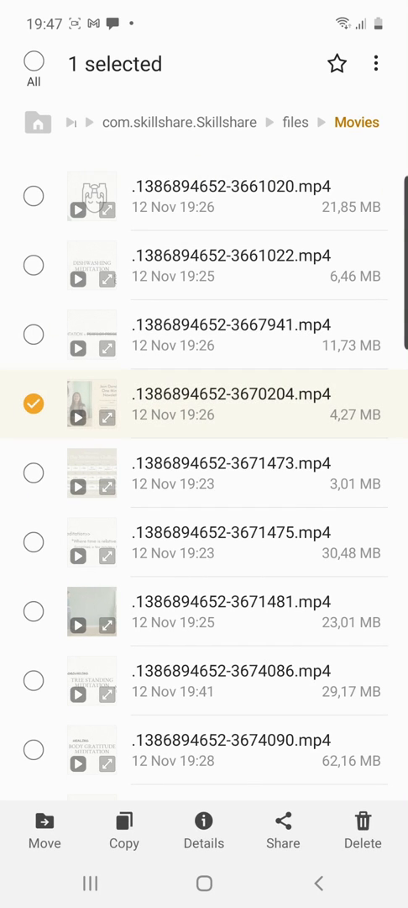
left_click(34, 195)
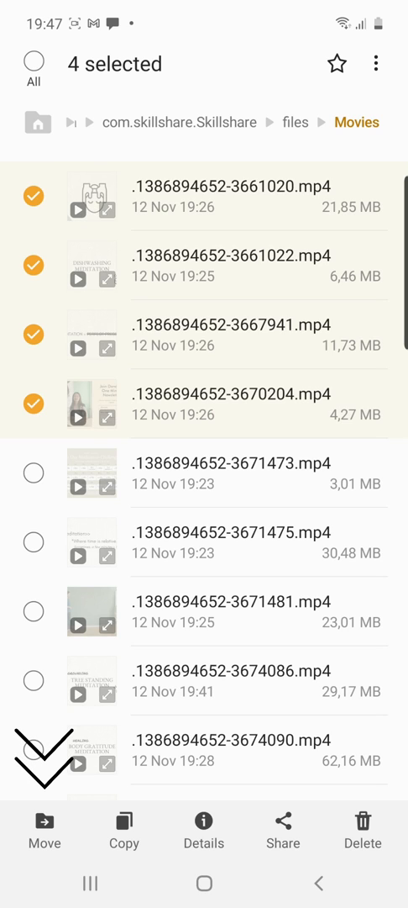
left_click(44, 828)
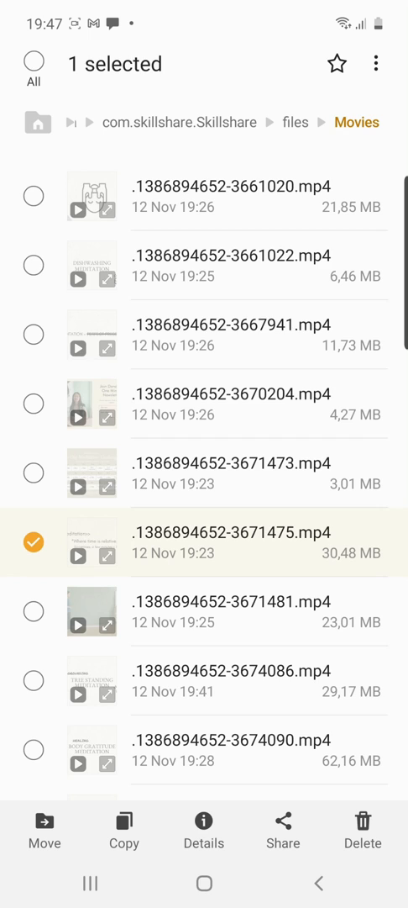
left_click(122, 832)
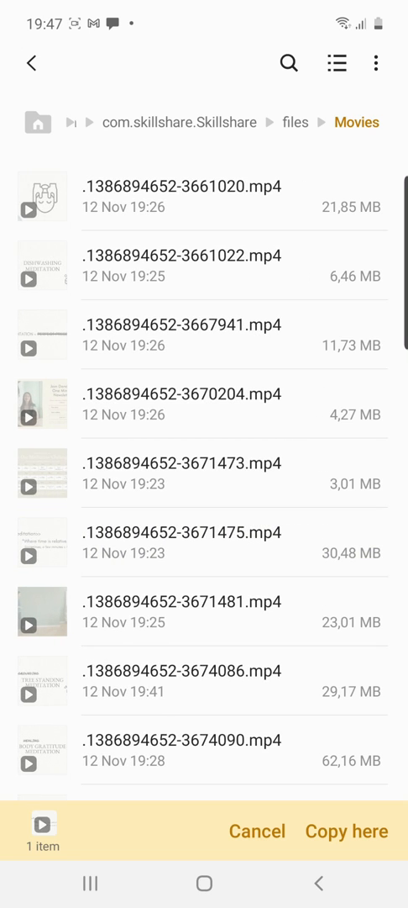
- Go back to Internal storage's Download folder and paste the copied video there
left_click(32, 64)
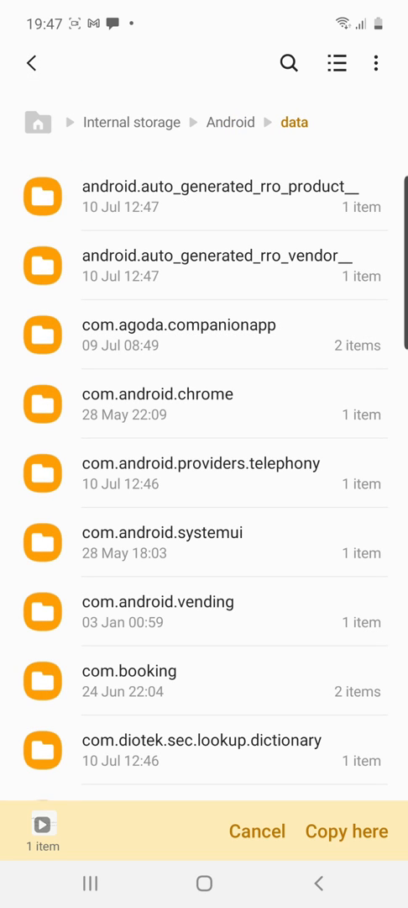
left_click(131, 123)
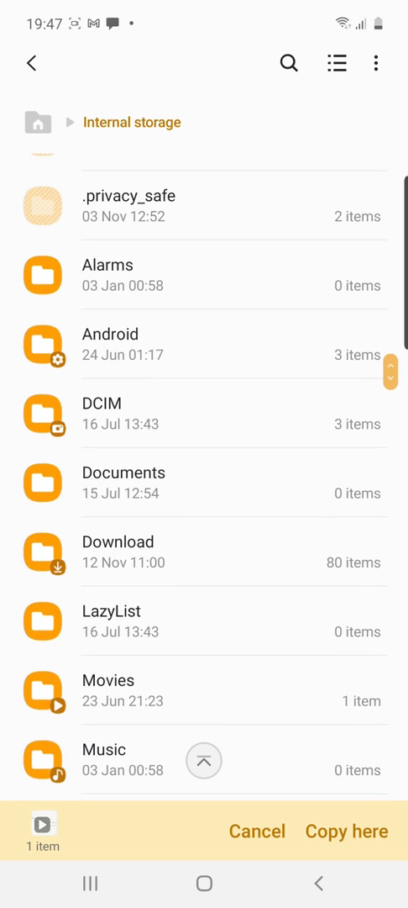
left_click(118, 551)
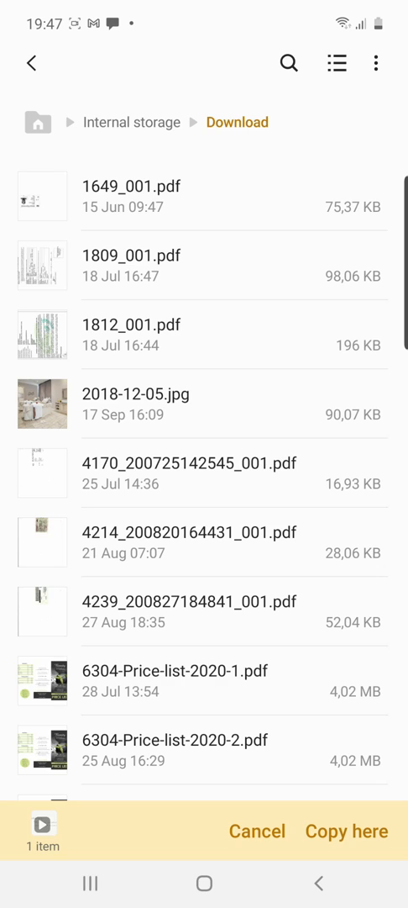
left_click(346, 830)
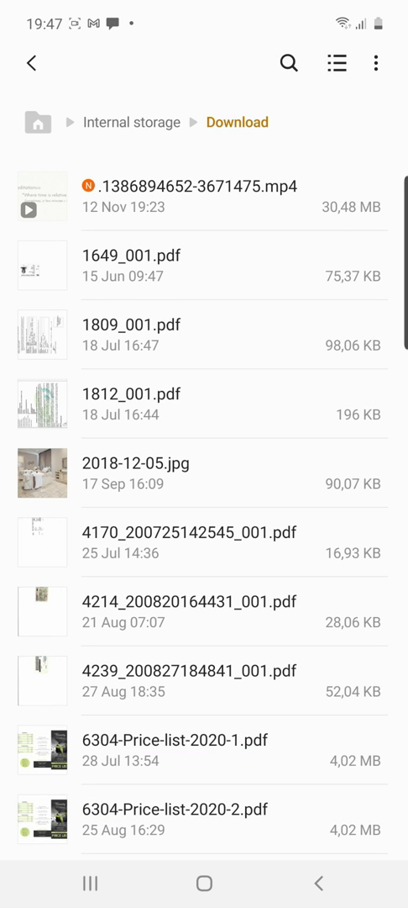
left_click(42, 199)
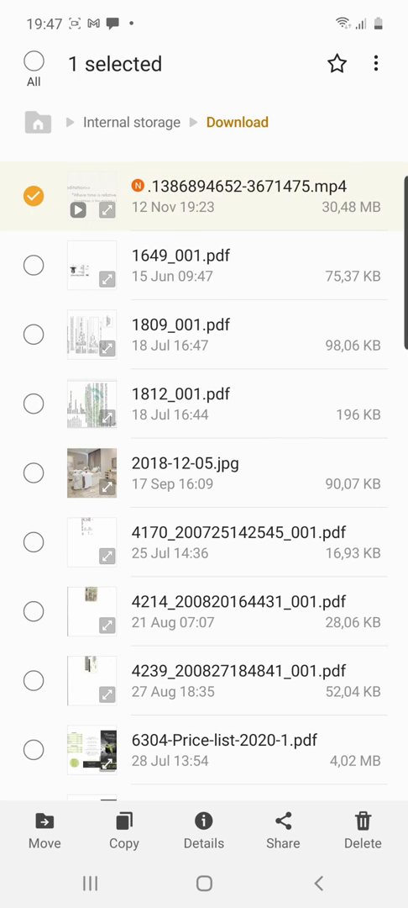
left_click(202, 830)
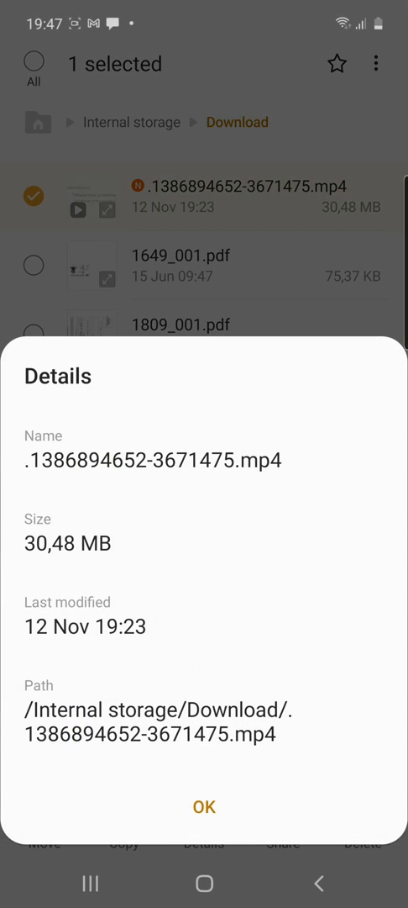
left_click(203, 807)
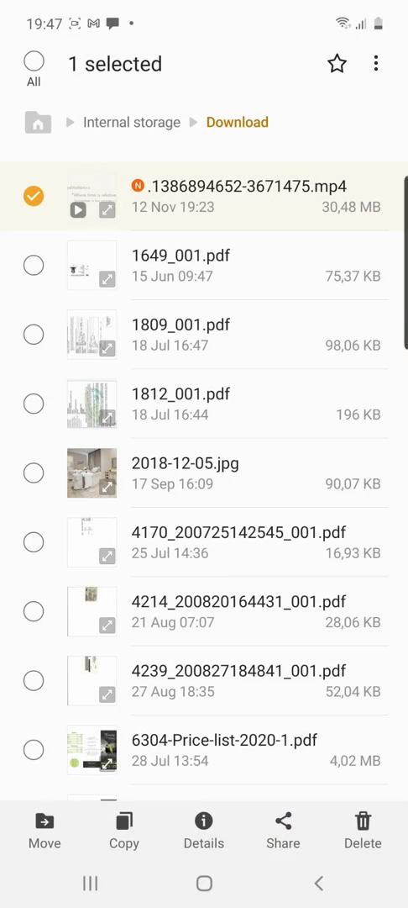